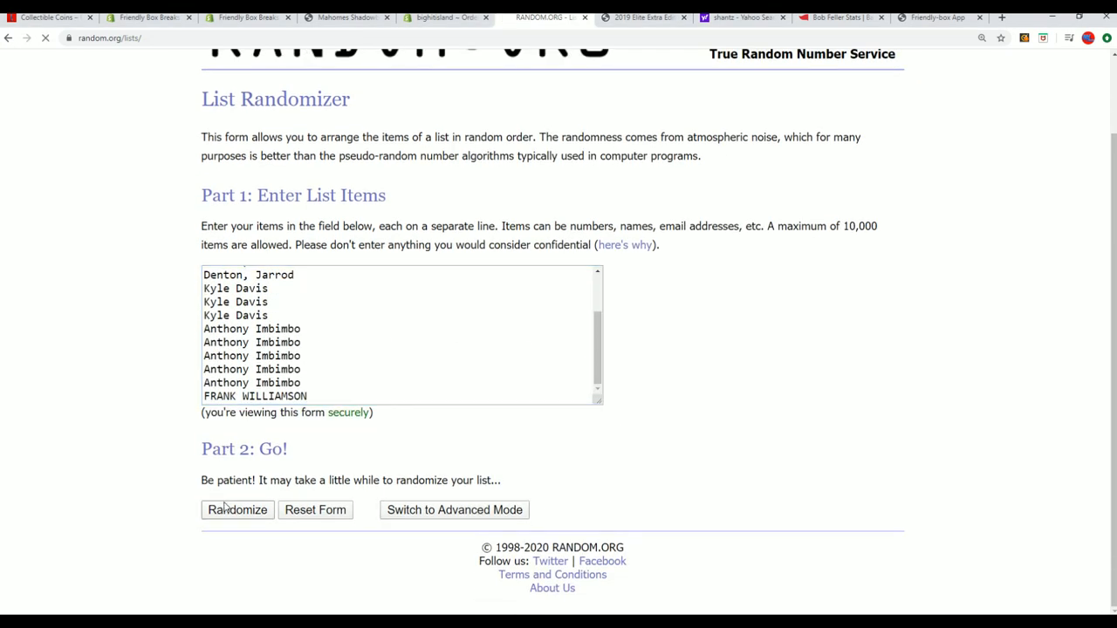
Randomize the 15-name list and keep reshuffling until it has been randomized seven times
{"action": "left_click", "coordinate": [237, 510]}
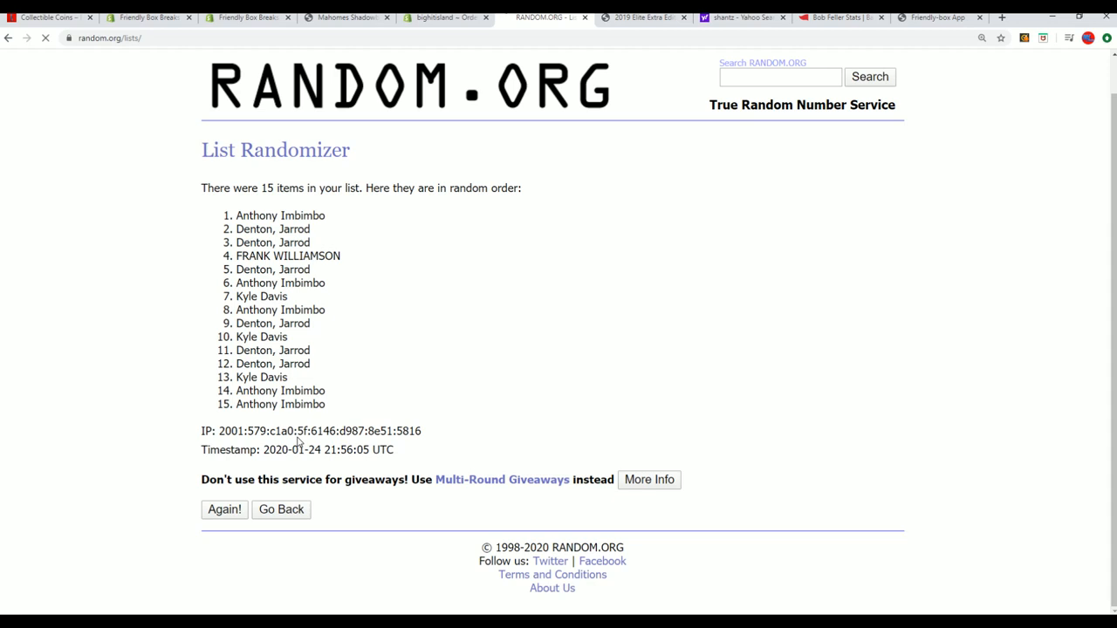
{"action": "left_click", "coordinate": [223, 510]}
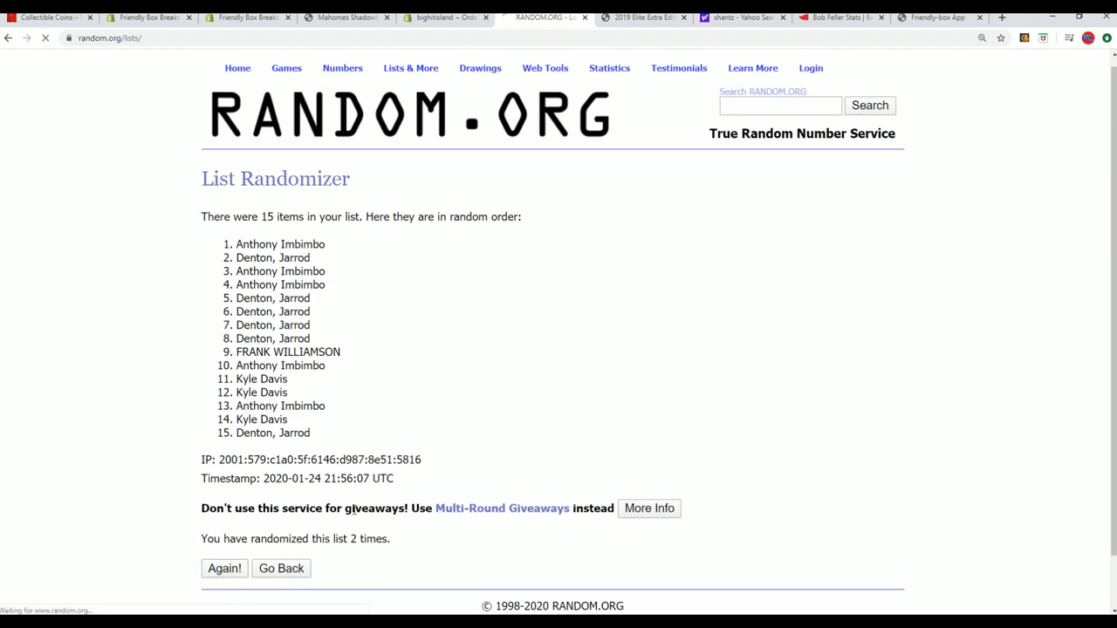
{"action": "left_click", "coordinate": [223, 569]}
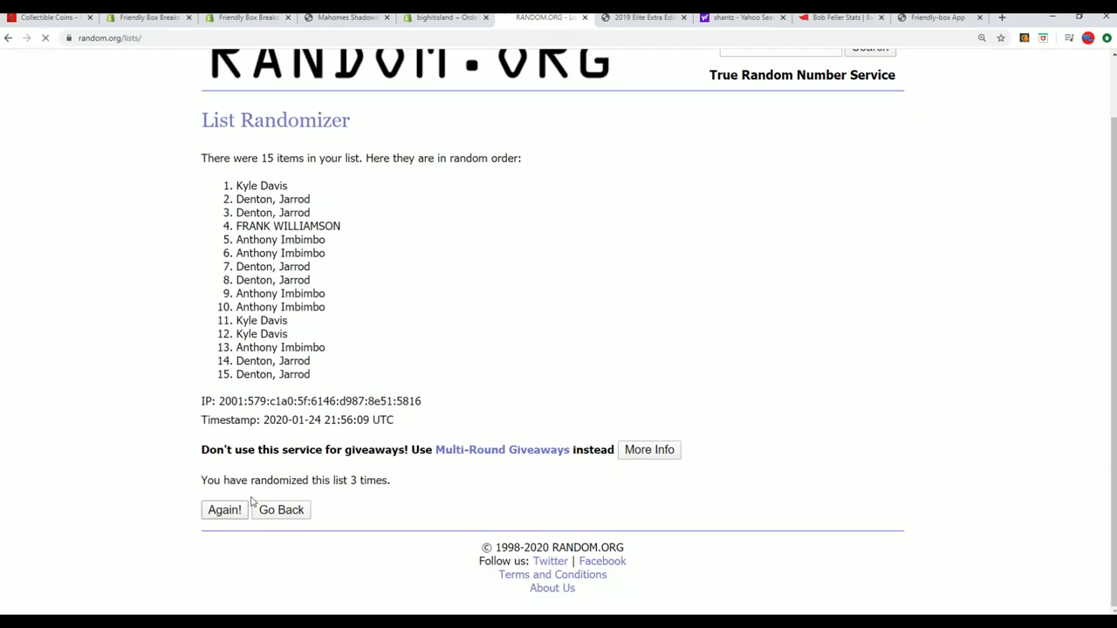
{"action": "left_click", "coordinate": [223, 510]}
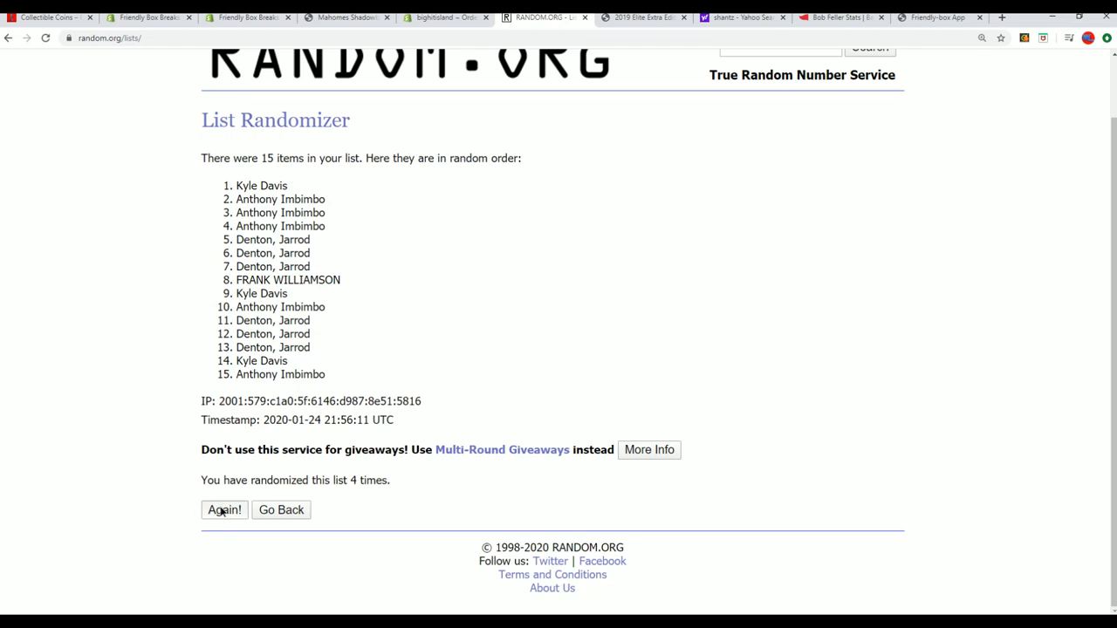
{"action": "left_click", "coordinate": [223, 510]}
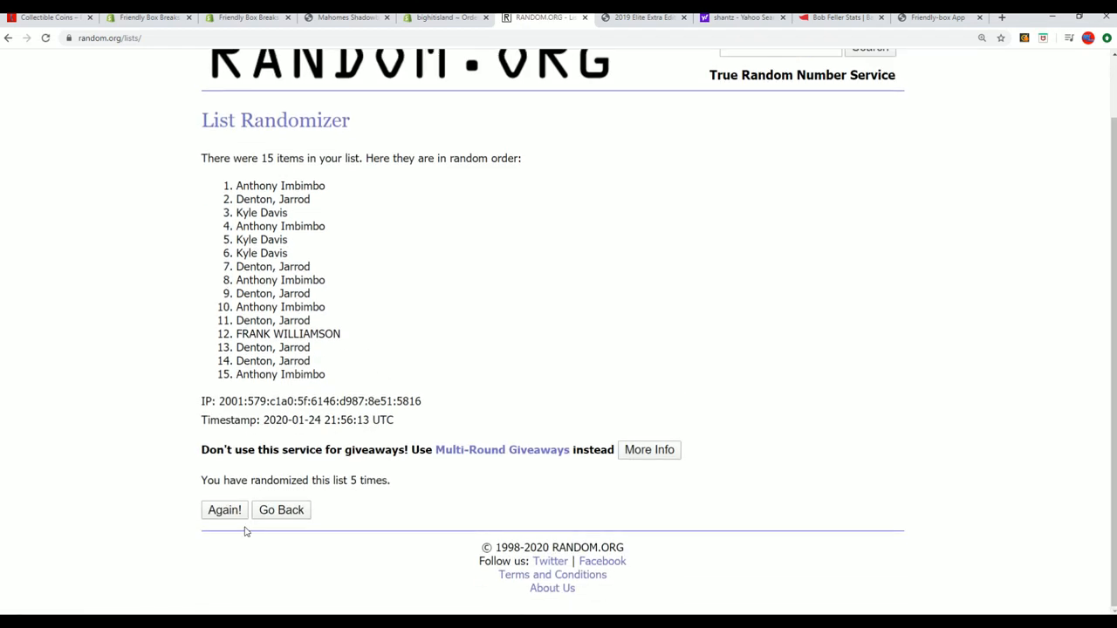
{"action": "mouse_move", "coordinate": [349, 189]}
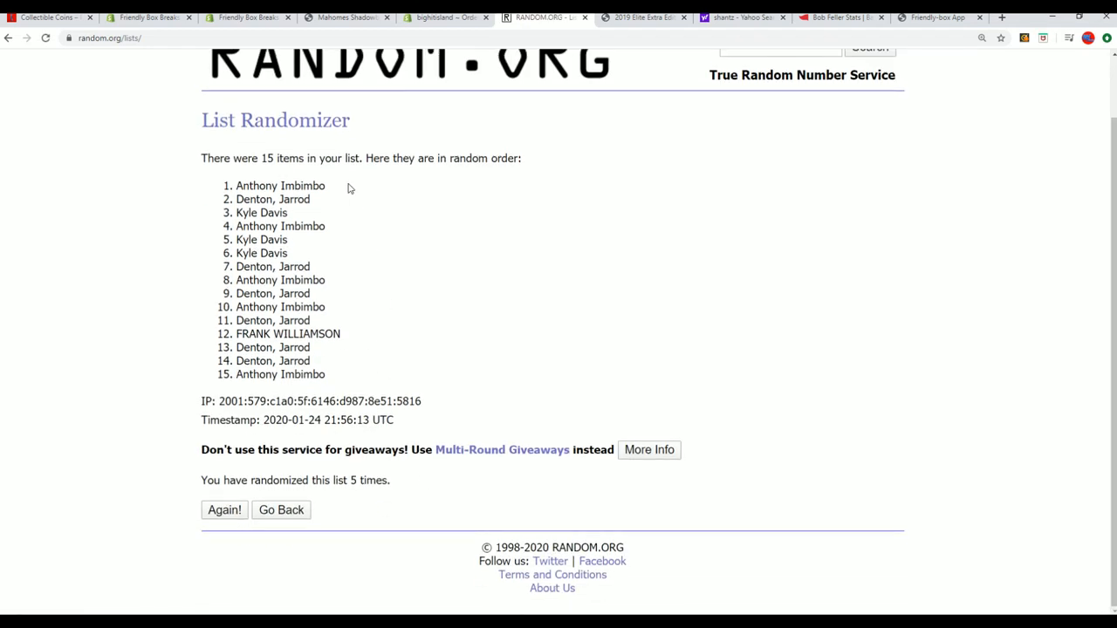
{"action": "mouse_move", "coordinate": [391, 243]}
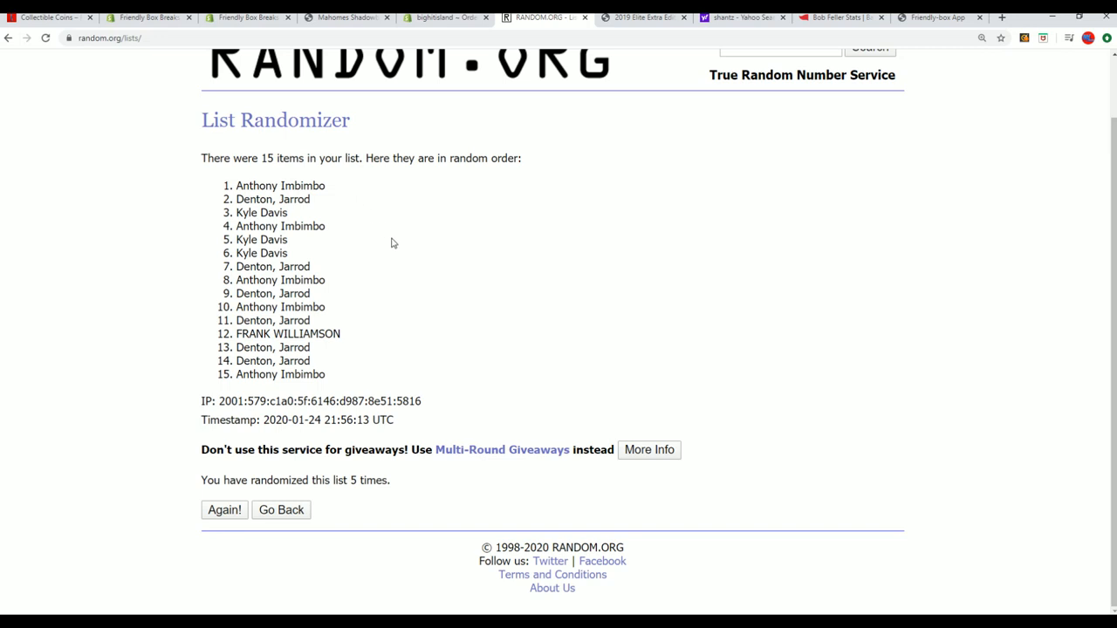
{"action": "mouse_move", "coordinate": [398, 244]}
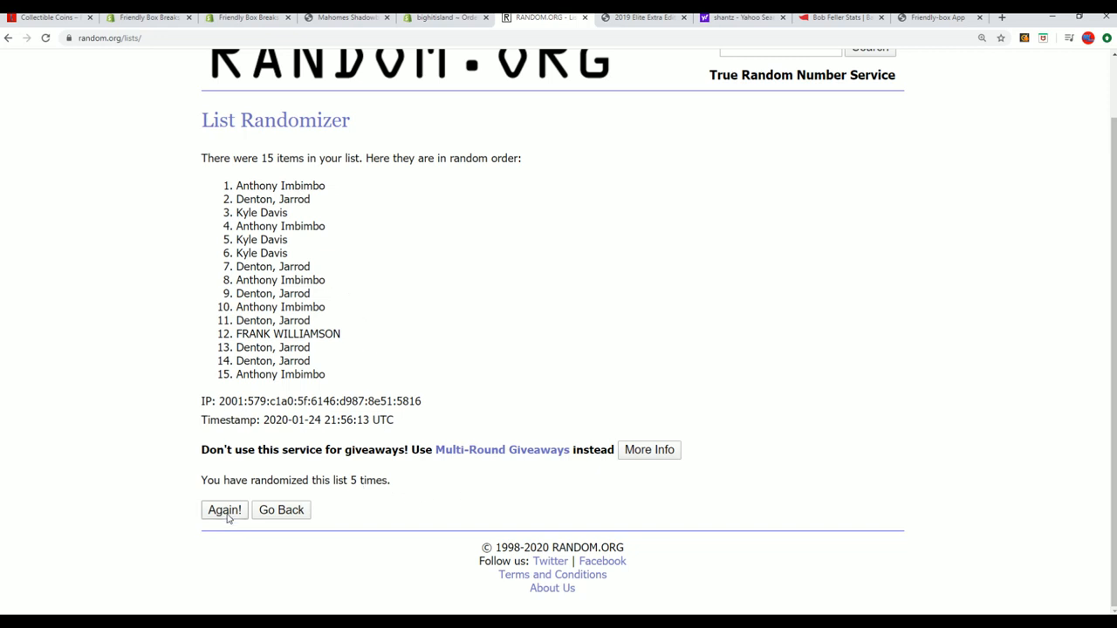
{"action": "left_click", "coordinate": [223, 510]}
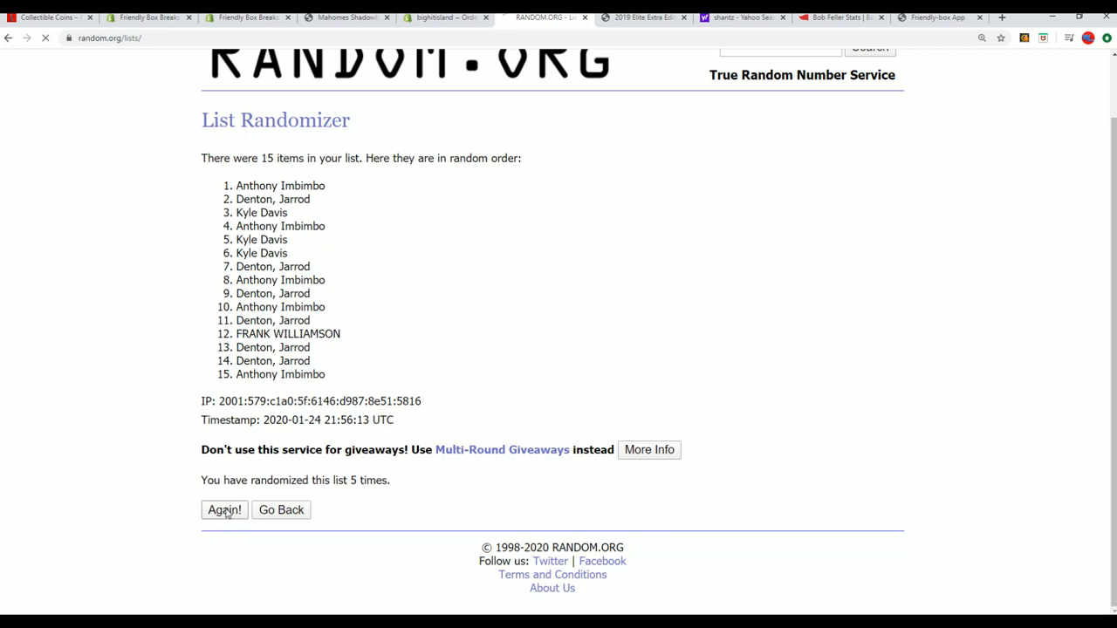
{"action": "left_click", "coordinate": [223, 510]}
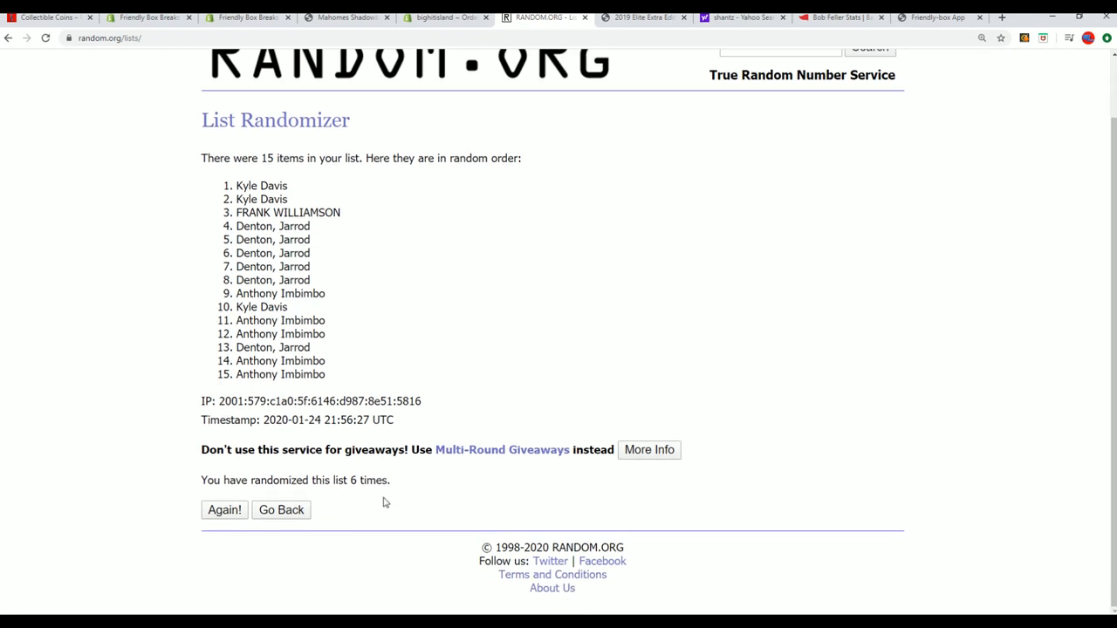
{"action": "left_click", "coordinate": [224, 509]}
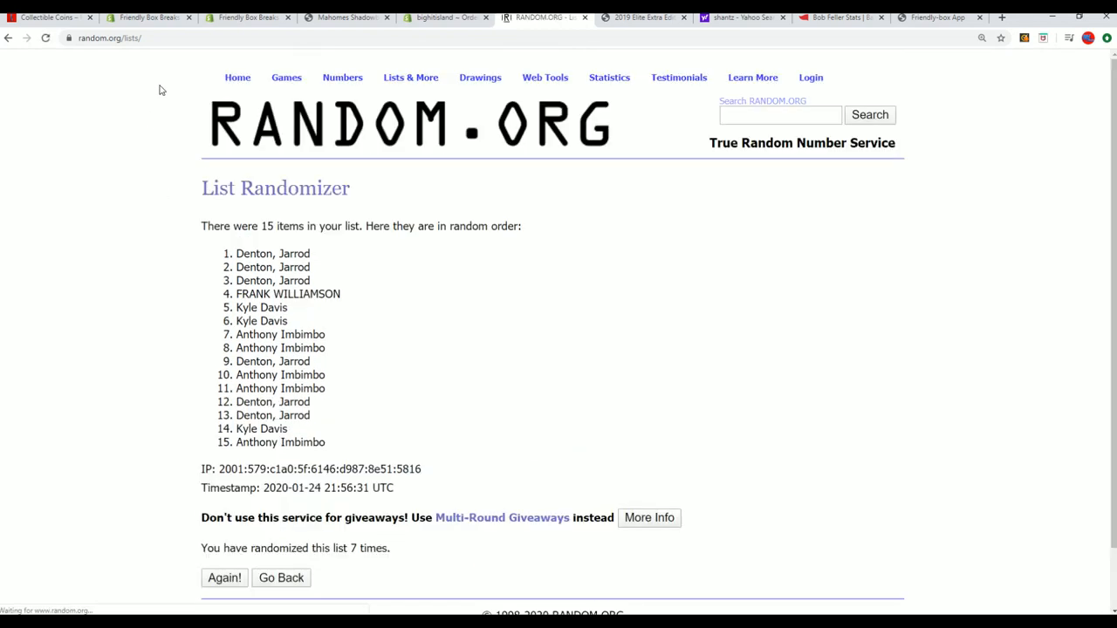
{"action": "mouse_move", "coordinate": [291, 311]}
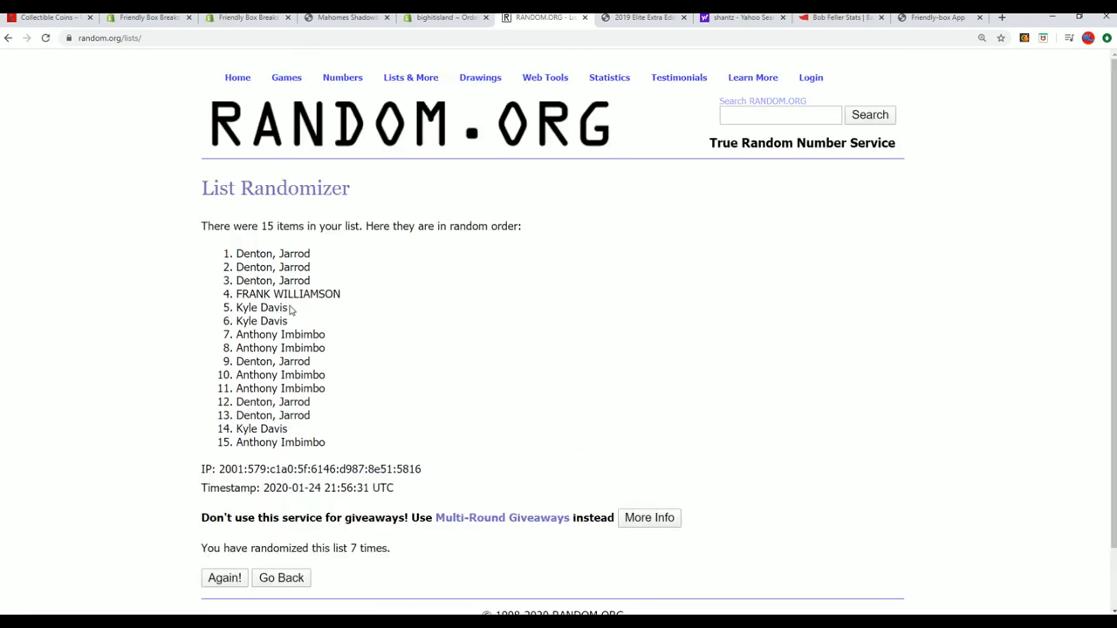
{"action": "left_click_drag", "start_coordinate": [236, 253], "coordinate": [288, 308]}
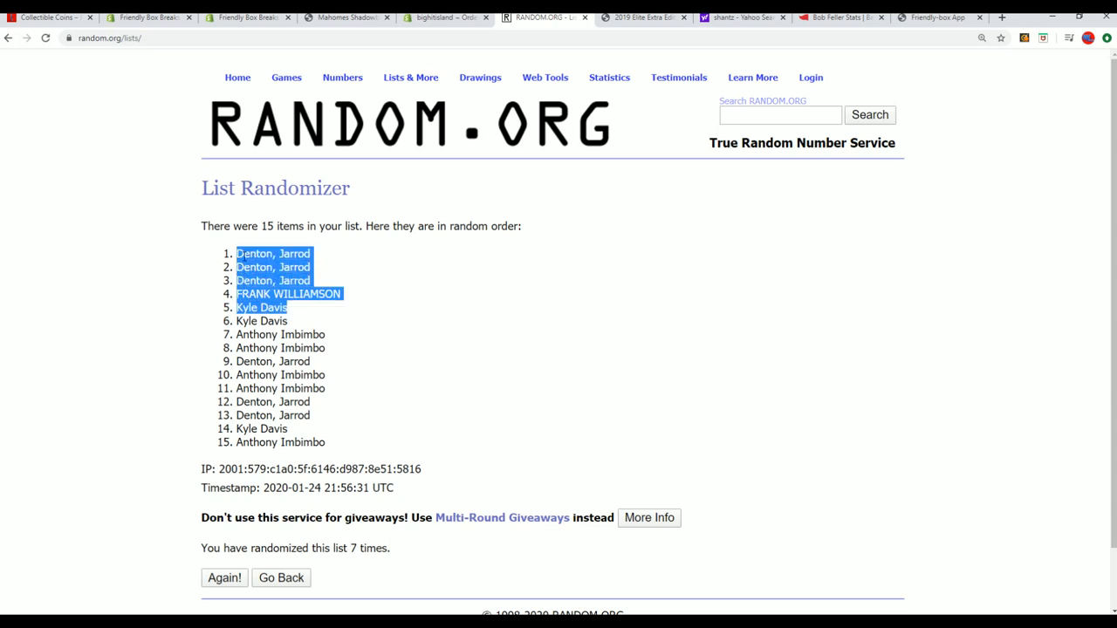
{"action": "mouse_move", "coordinate": [387, 318]}
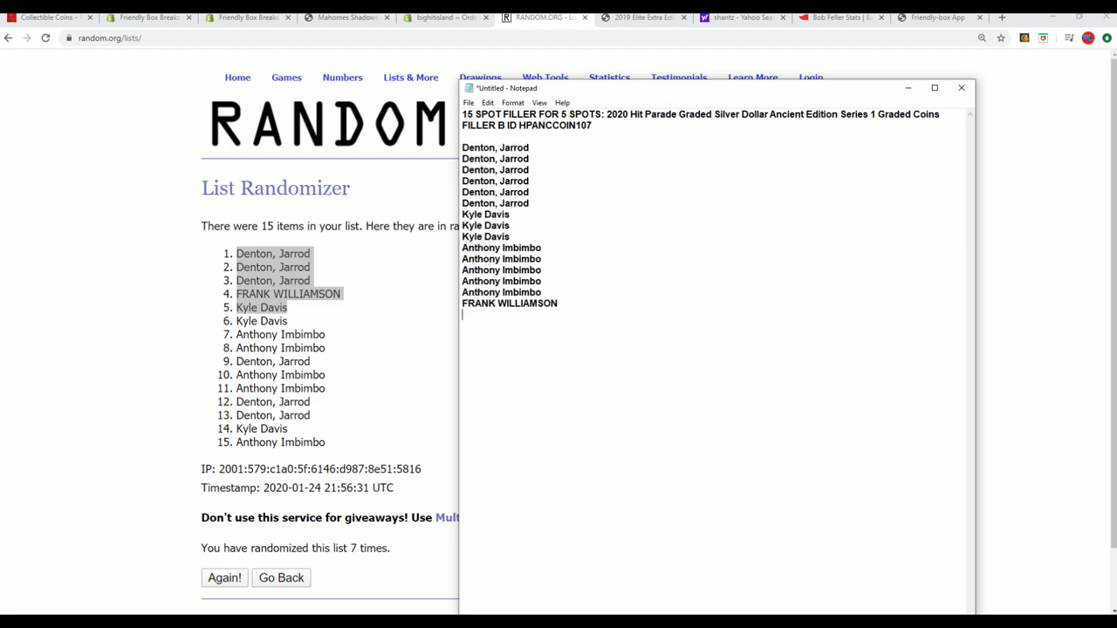
{"action": "type", "text": "Denton, Jarrod"}
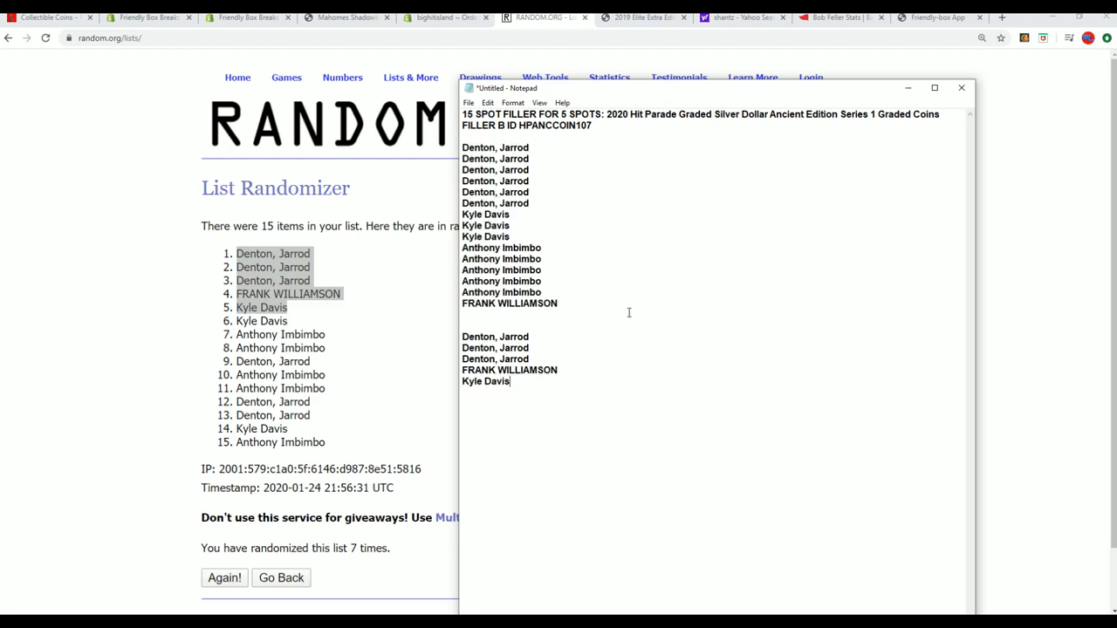
{"action": "mouse_move", "coordinate": [615, 192]}
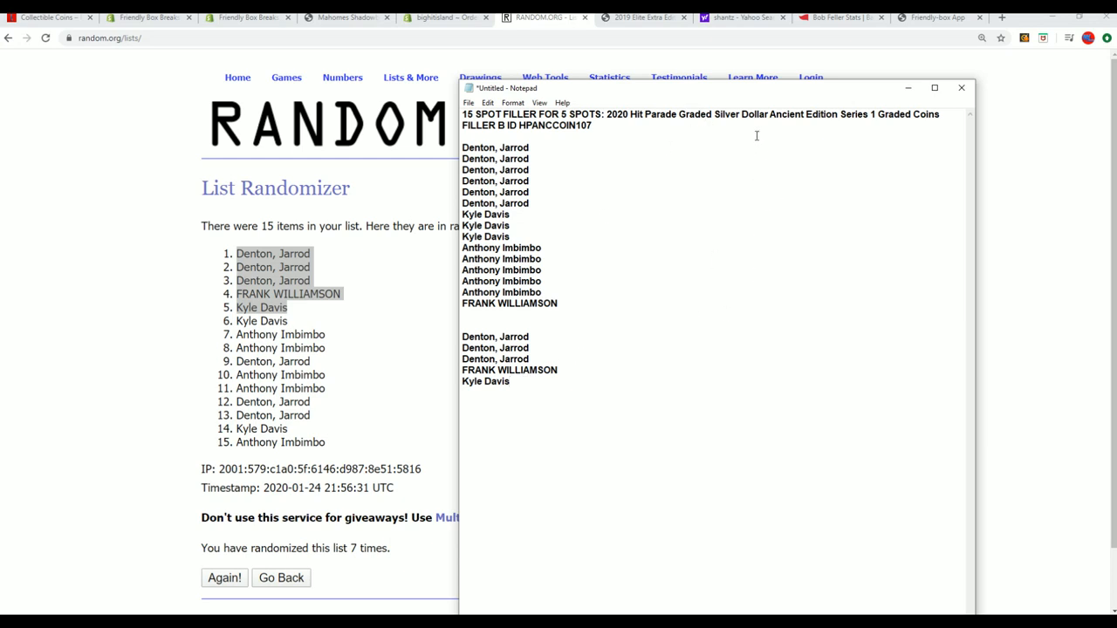
{"action": "left_click_drag", "start_coordinate": [485, 347], "coordinate": [511, 381]}
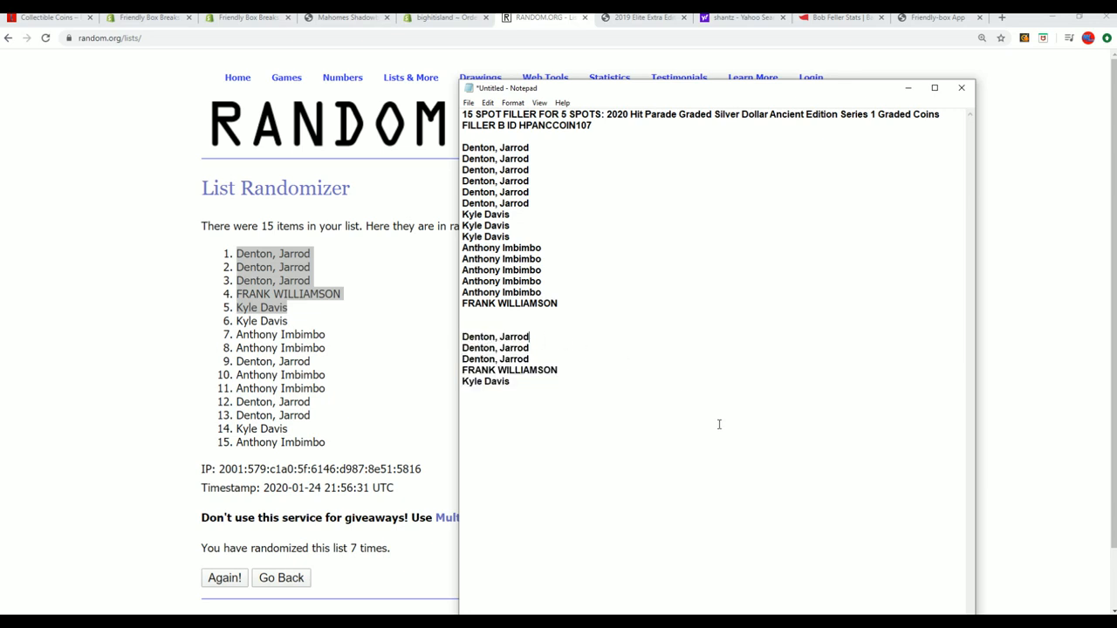
{"action": "mouse_move", "coordinate": [43, 17]}
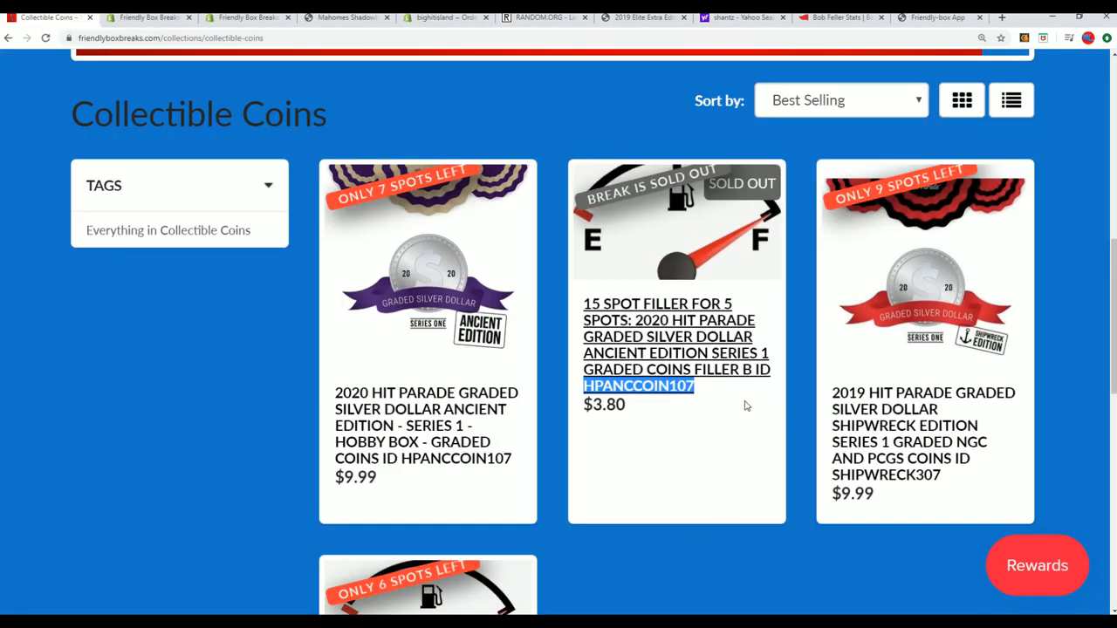
{"action": "mouse_move", "coordinate": [661, 416]}
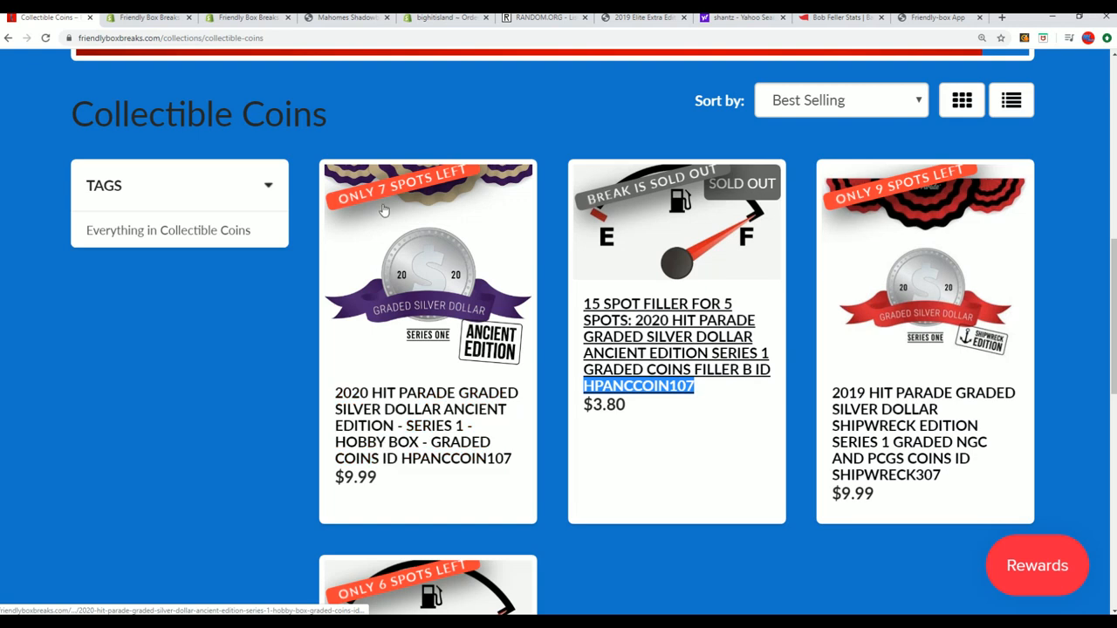
{"action": "mouse_move", "coordinate": [428, 485]}
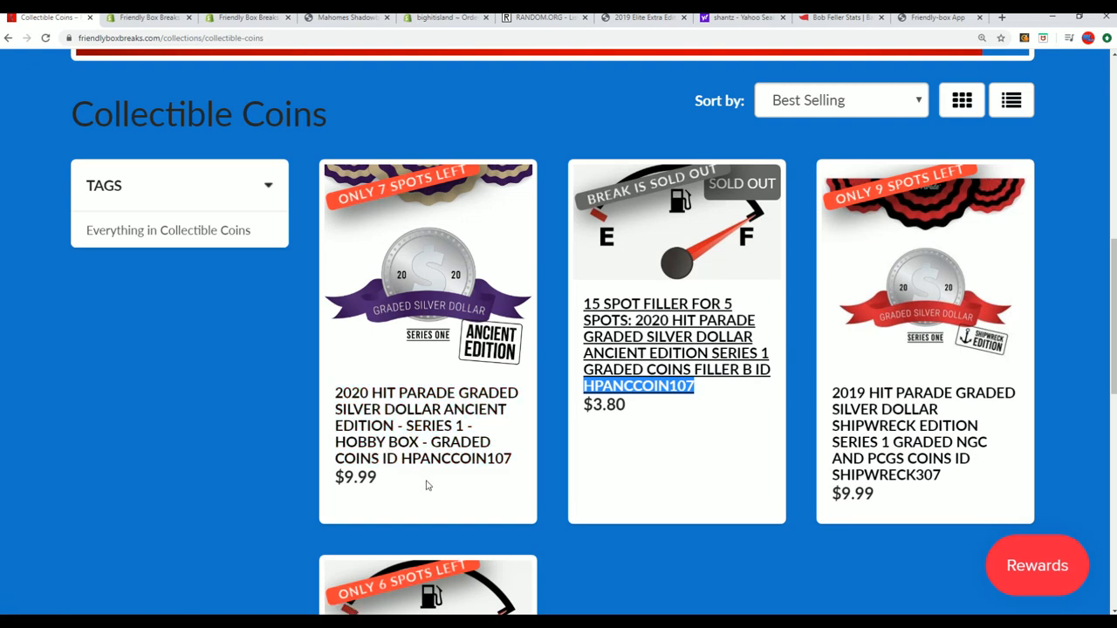
Select the Collectible Coins page address showing the sold-out HPANCCOIN107 filler break
{"action": "left_click", "coordinate": [172, 39]}
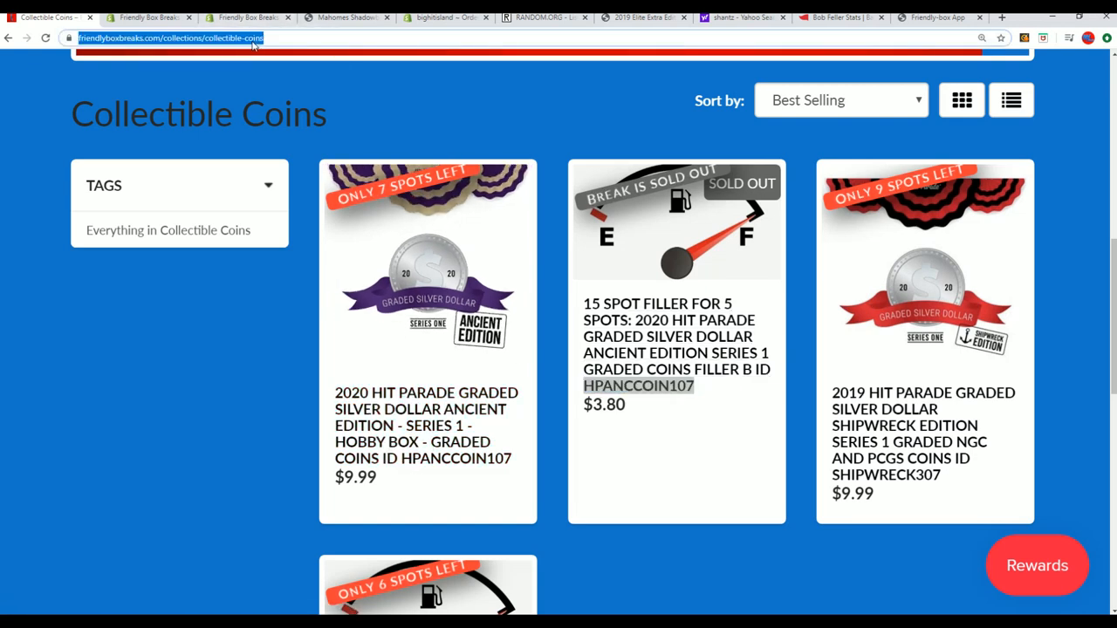